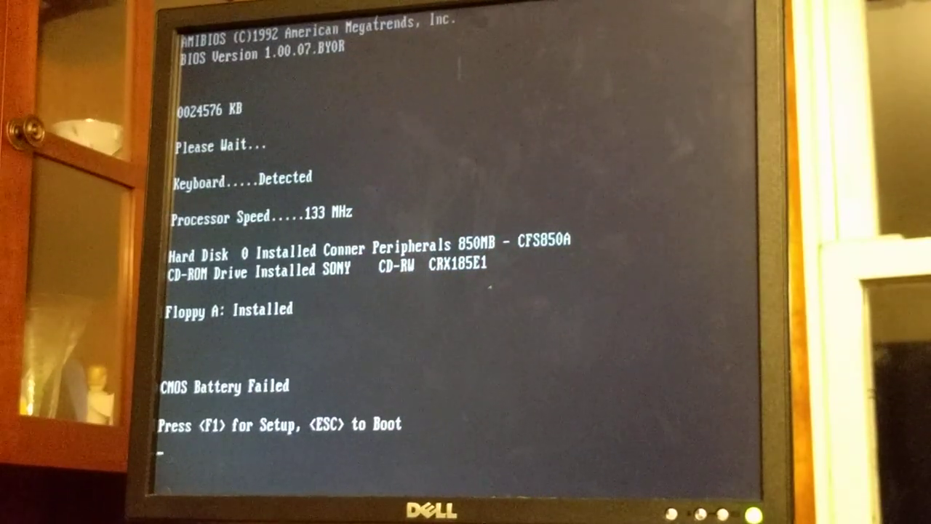
Step: Enter Setup via F1, set System Date to May 01 1990, and request Save & Exit
{"action": "key", "text": "f1"}
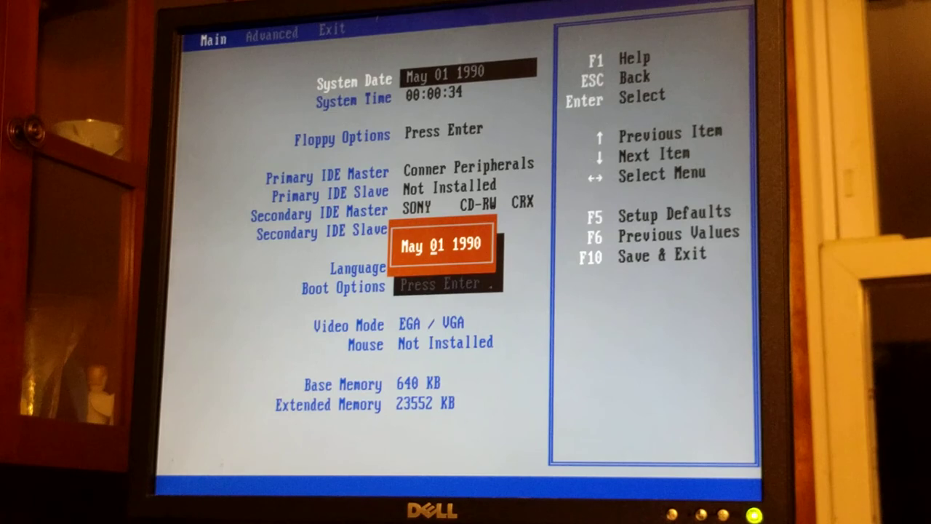
{"action": "key", "text": "f10"}
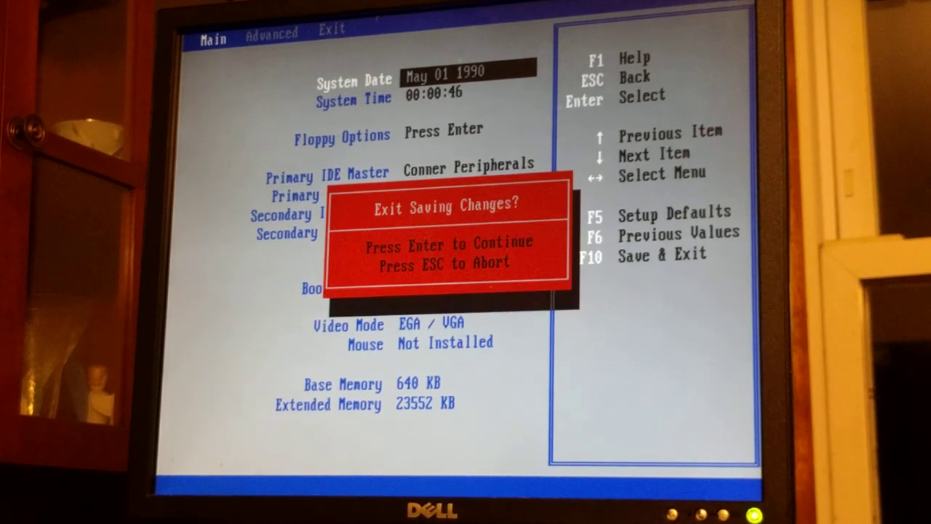